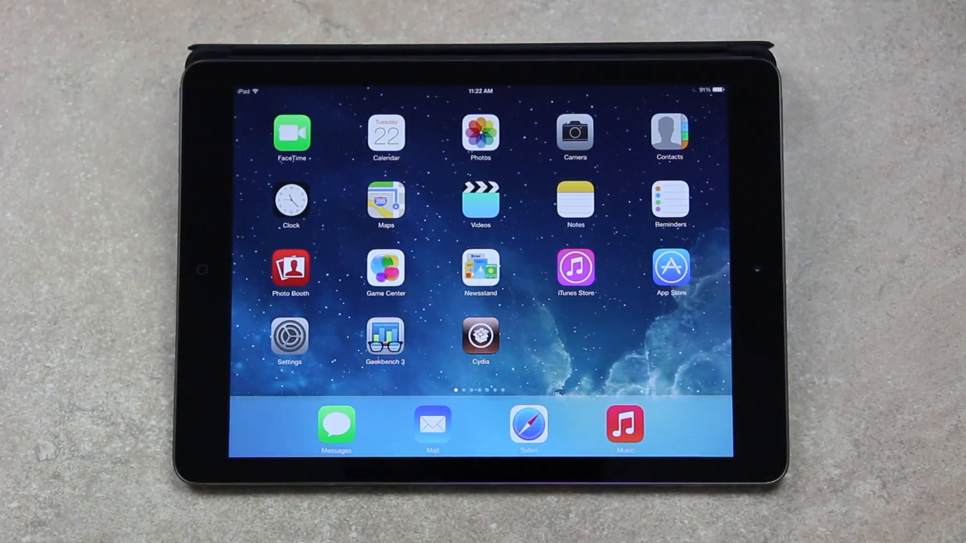
Launch Safari and scroll the Evasion jailbreak article to the iOS 7.1.1 Software Update screenshot.
click(528, 425)
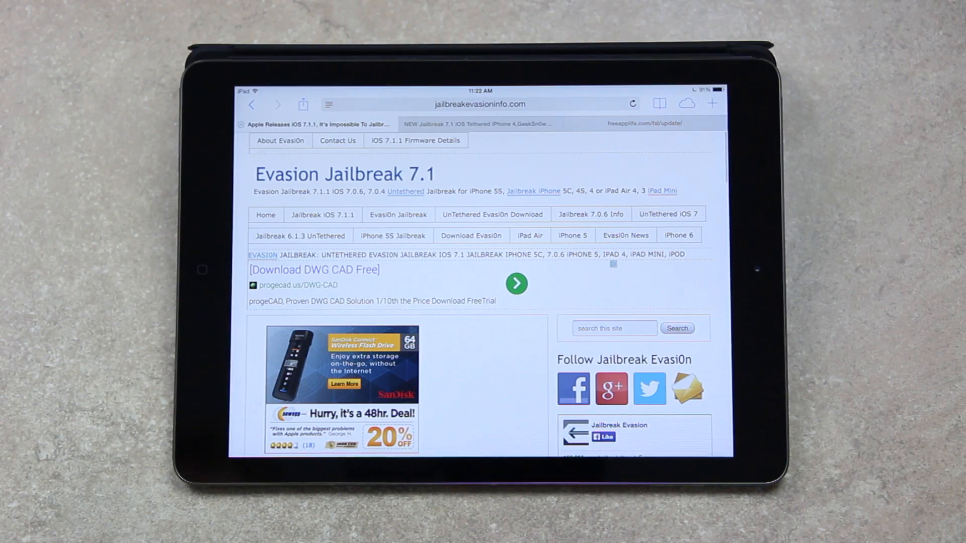
scroll(down, 3)
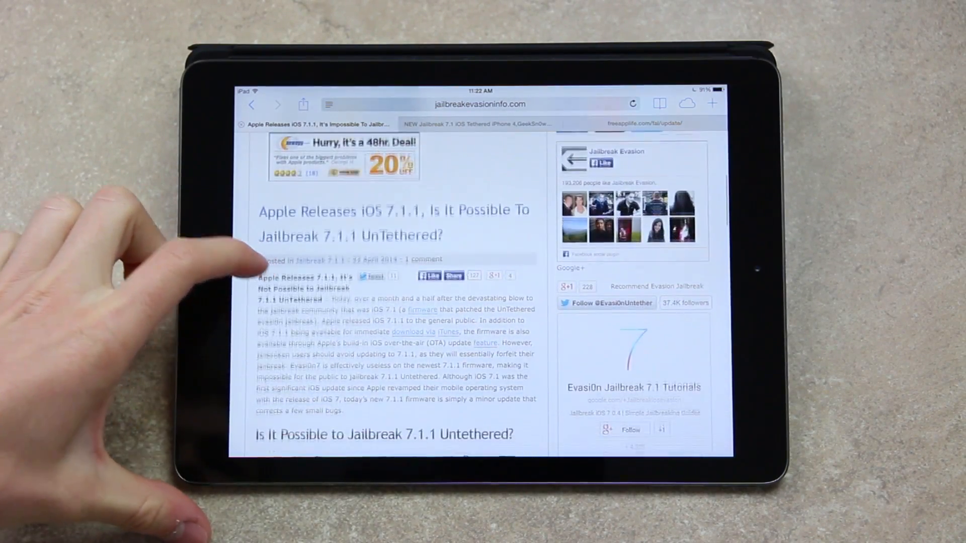
scroll(up, 3)
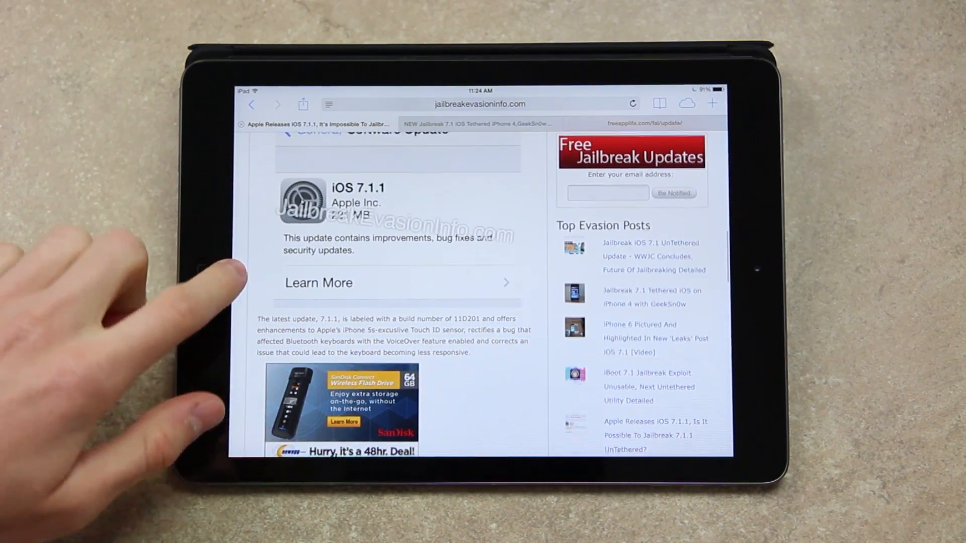
Scroll through the iOS 7.1.1 changelog and the advice on avoiding the update.
scroll(up, 3)
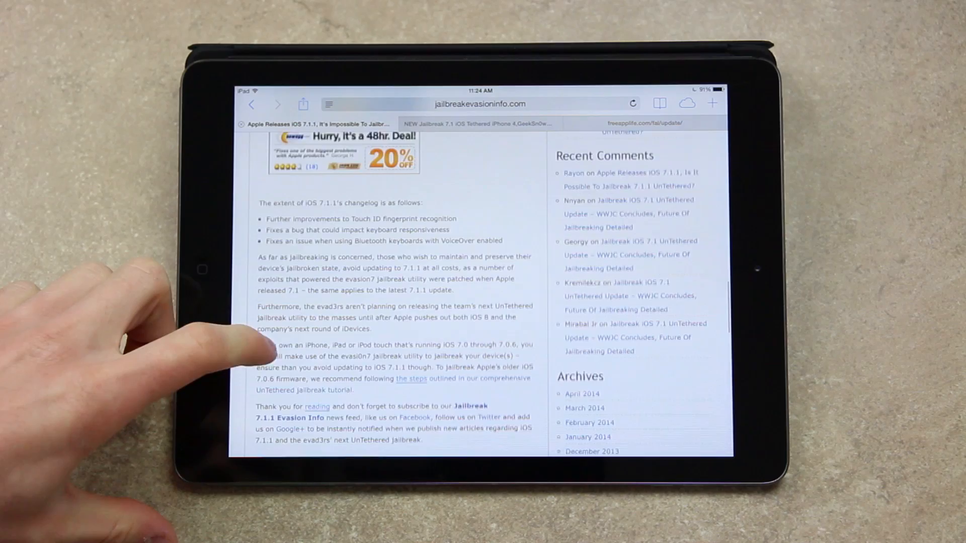
Switch to the 'NEW Jailbreak 7.1 iOS Tethered iPhone 4' YouTube tab.
scroll(down, 3)
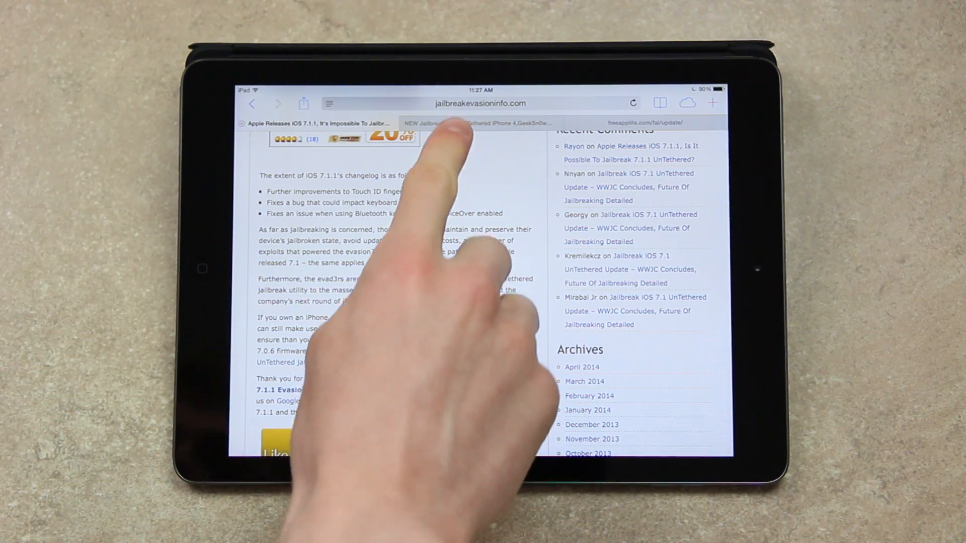
click(477, 123)
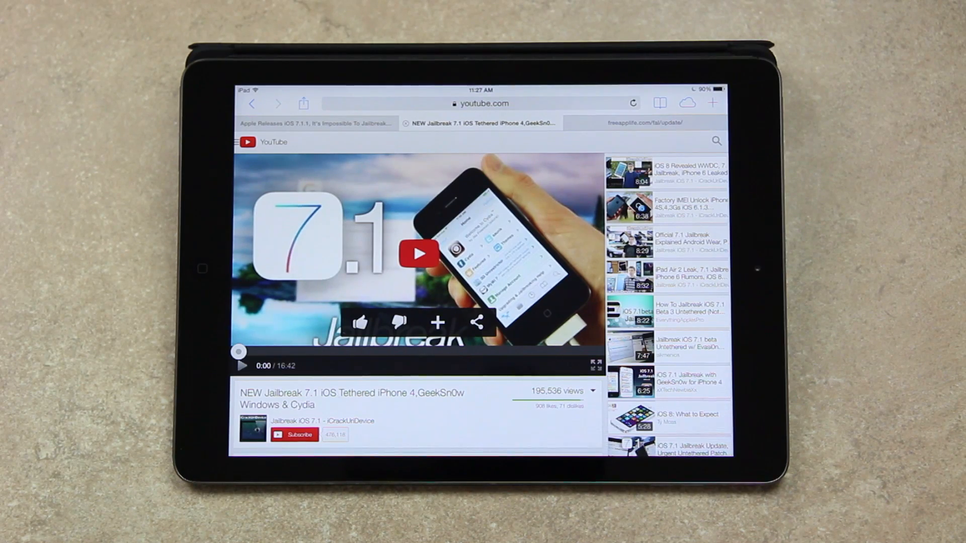